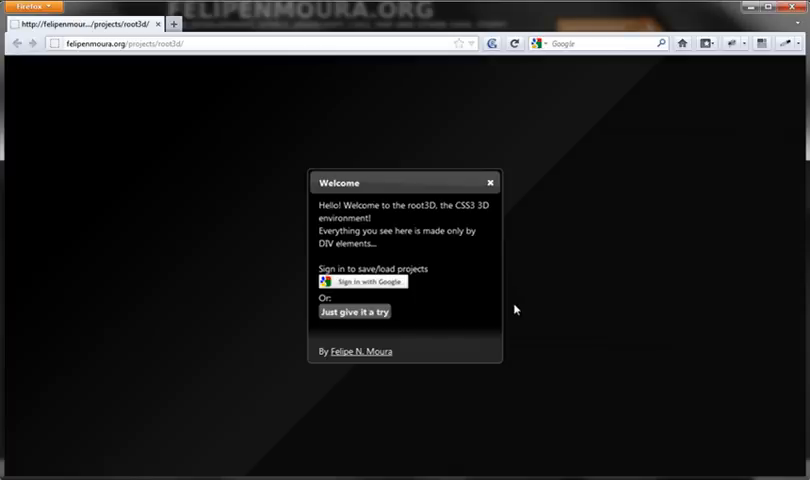
mouse_move(400, 298)
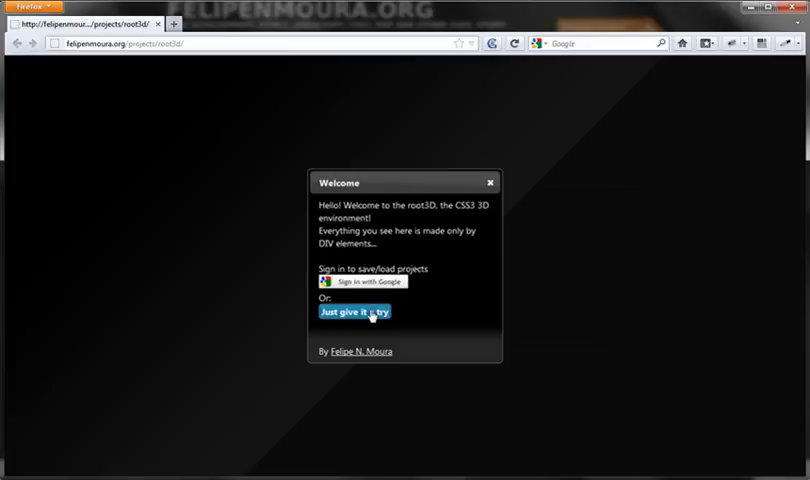
Step: Dismiss the welcome dialog via 'Just give it a try' to reach the empty axes scene
click(354, 312)
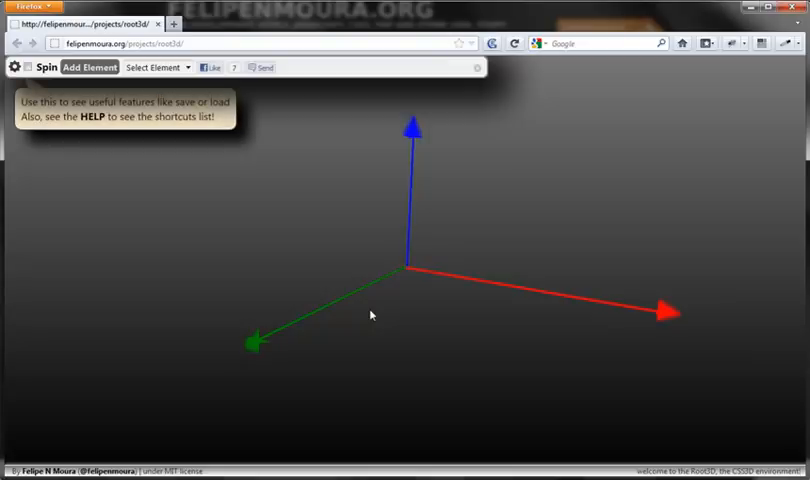
mouse_move(440, 256)
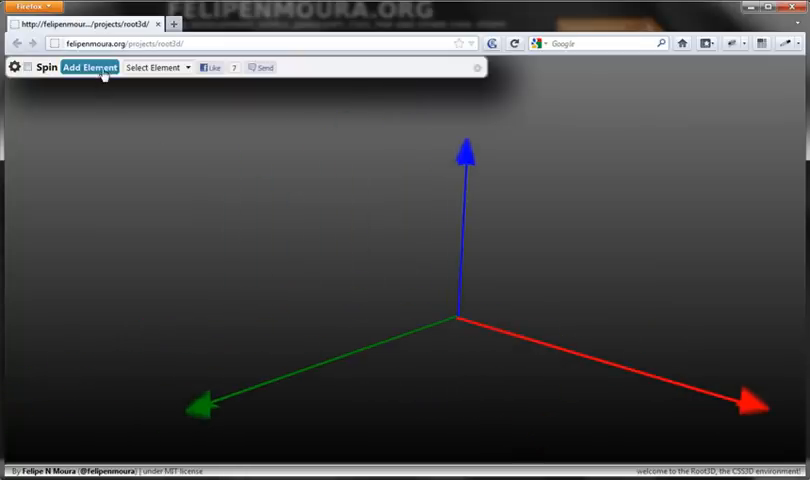
Step: Add a square element, raise it above the origin, tilt it and colour it blue
click(88, 68)
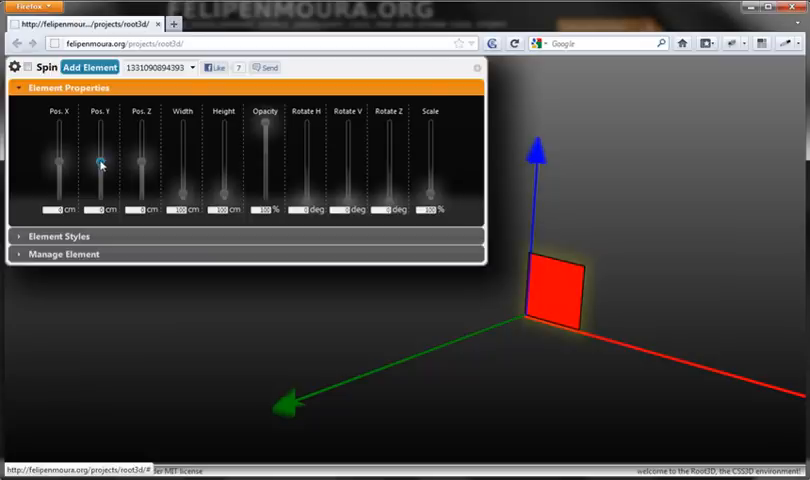
drag(100, 164, 100, 156)
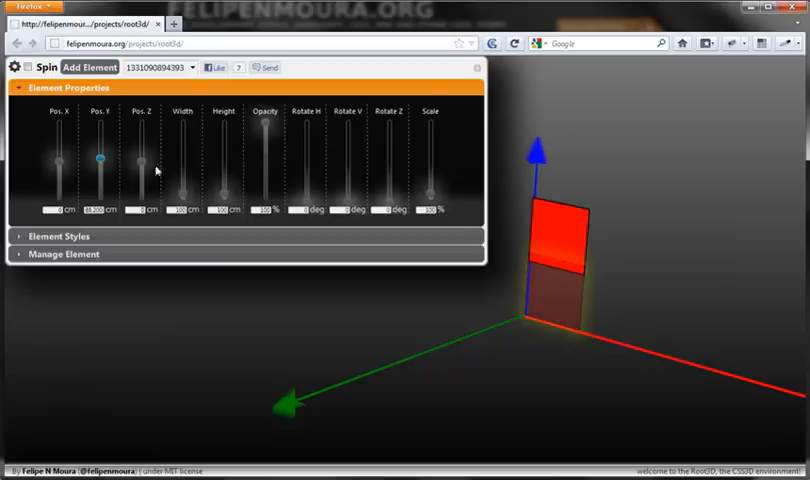
drag(304, 160, 304, 196)
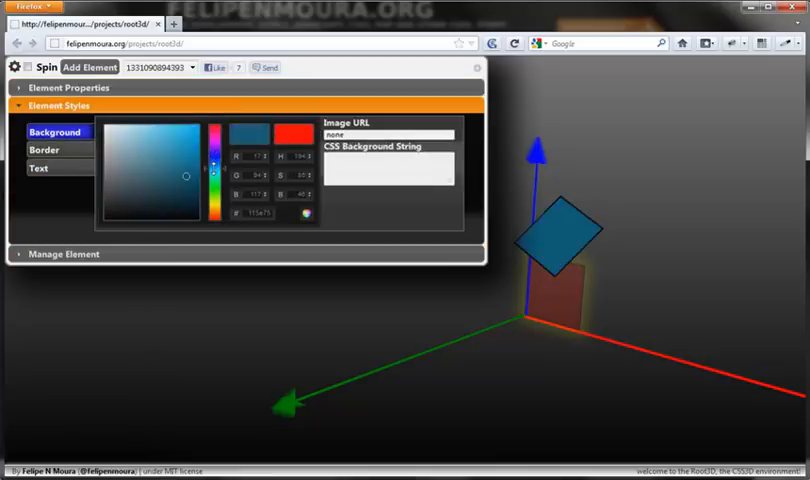
Step: Collapse the element editing panel, leaving the blue square and axes in view
click(204, 128)
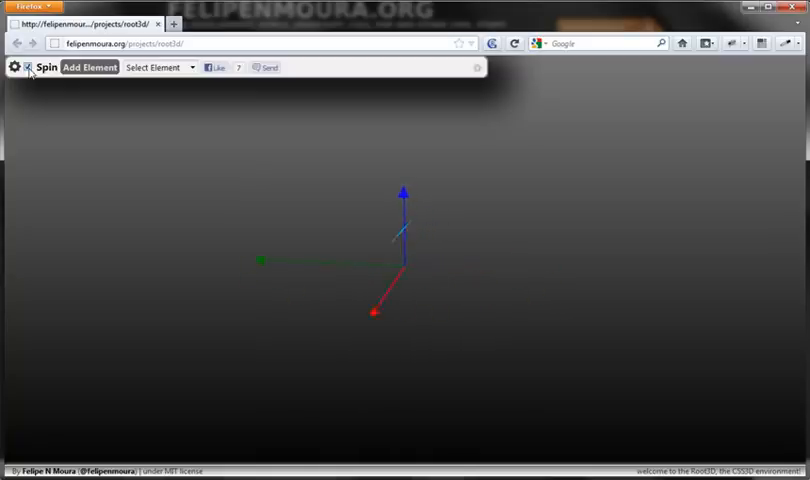
Step: Delete the square element via Manage Element and reach the demo project loader
click(88, 68)
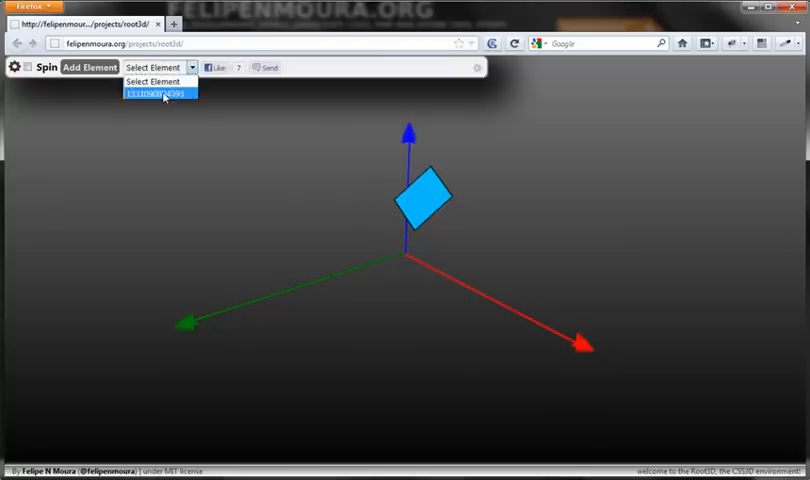
click(160, 92)
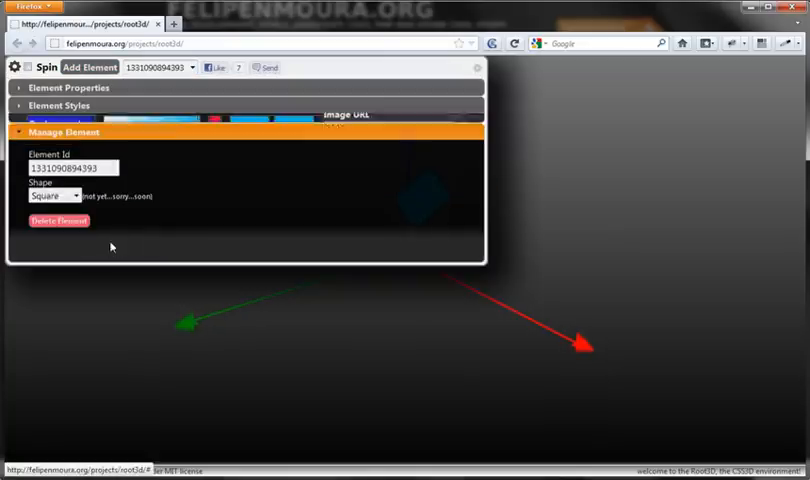
click(60, 220)
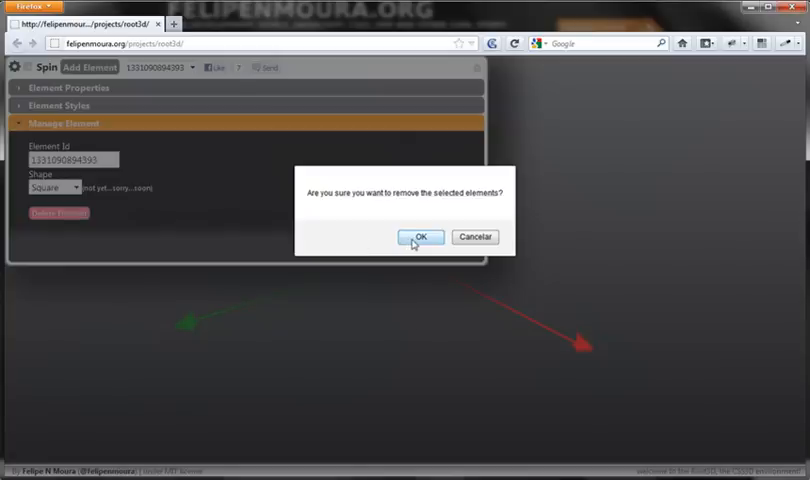
click(420, 236)
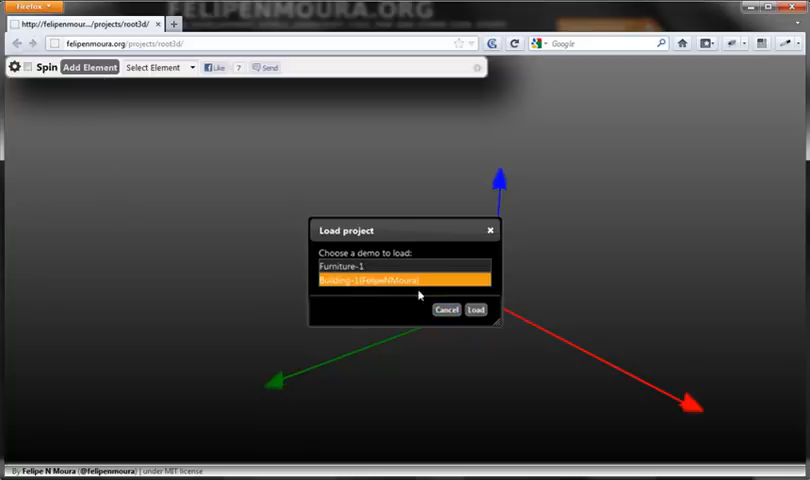
Step: Load the building demo and orbit it to view its sides and a corner on the grass-and-road base
click(476, 310)
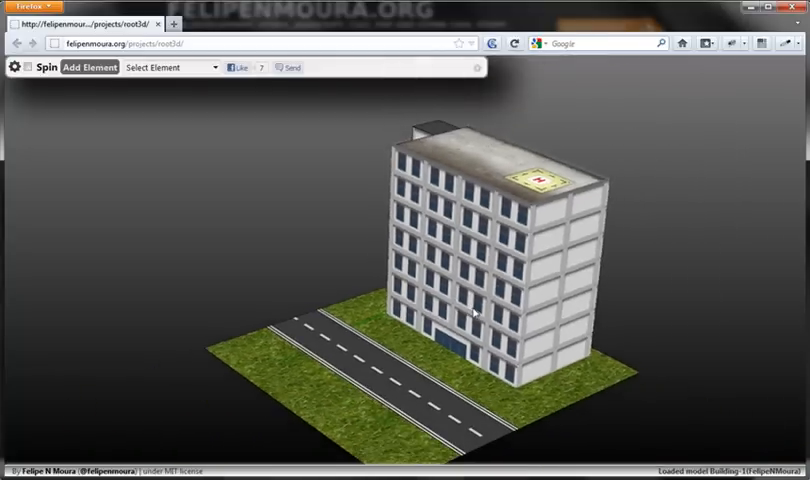
drag(470, 310, 330, 164)
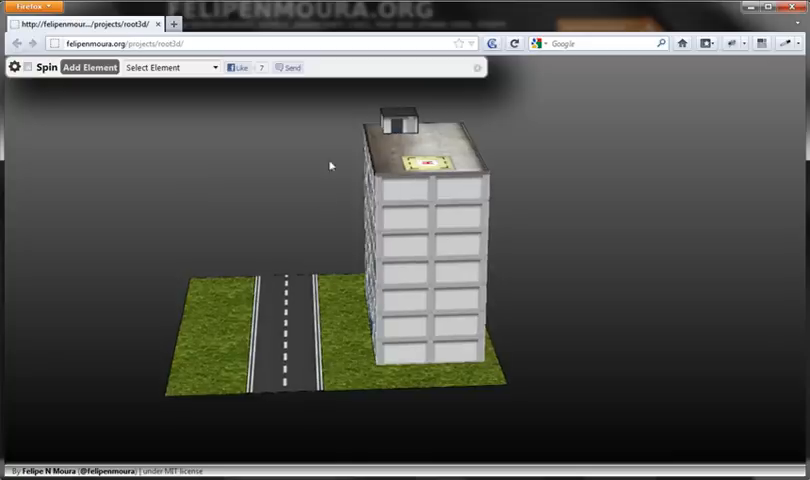
mouse_move(232, 102)
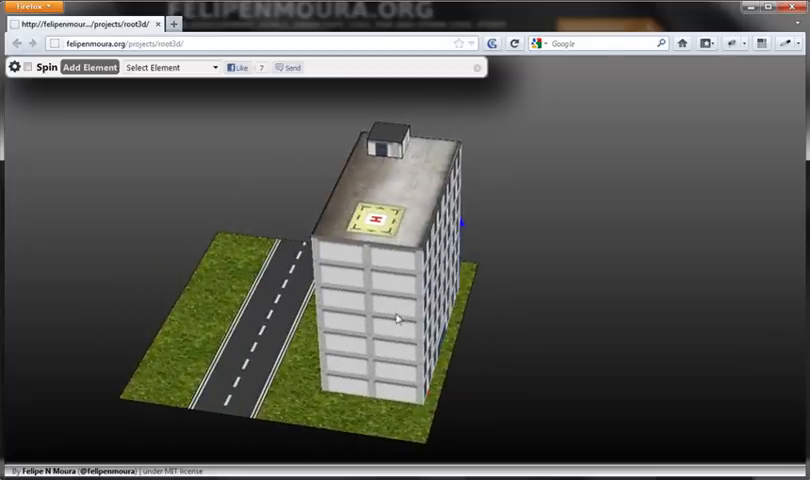
drag(400, 320, 520, 250)
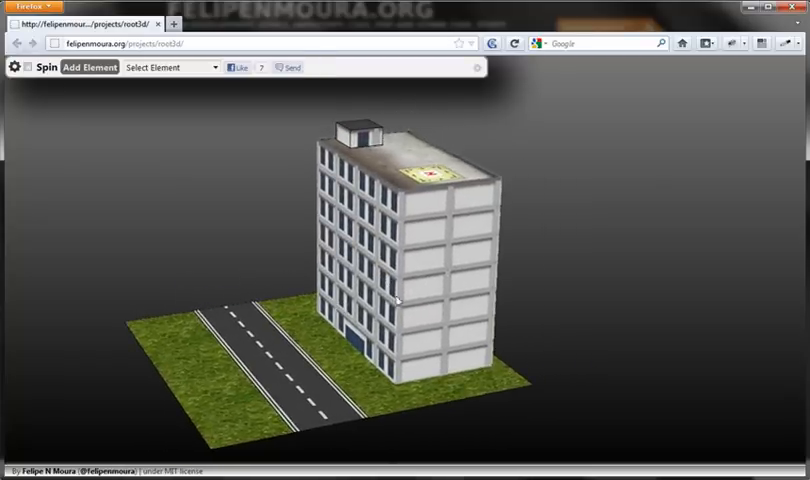
drag(400, 300, 540, 200)
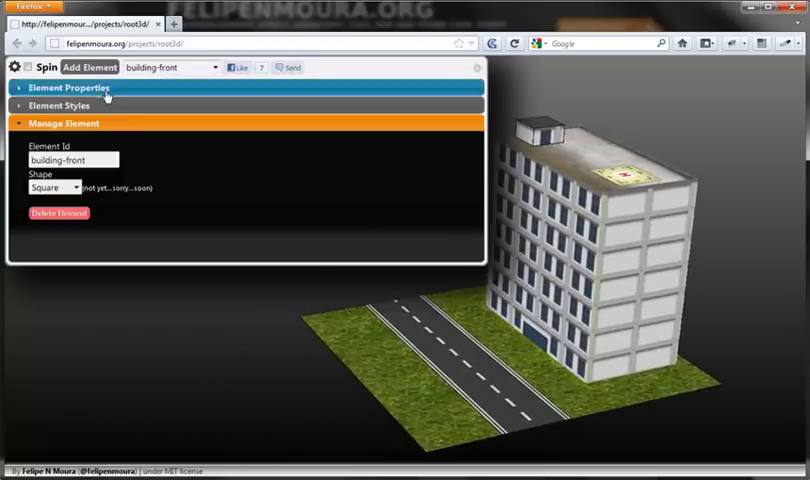
Step: Toggle the building-front element's properties and close its panel, leaving the model in view
click(70, 88)
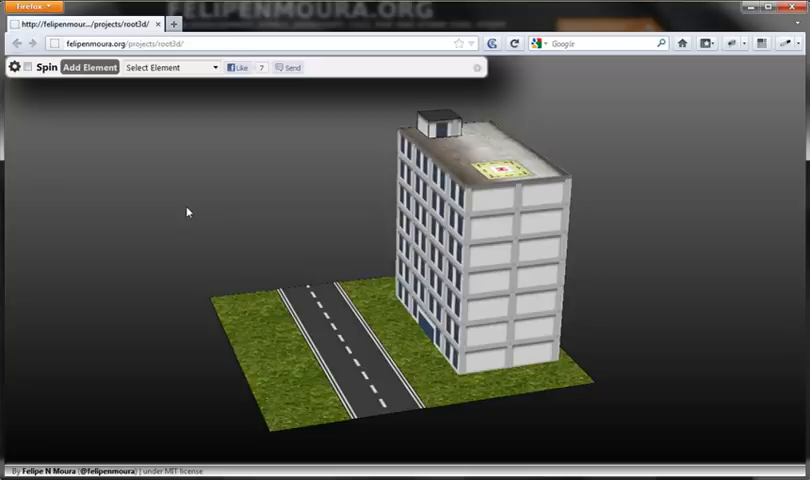
mouse_move(334, 276)
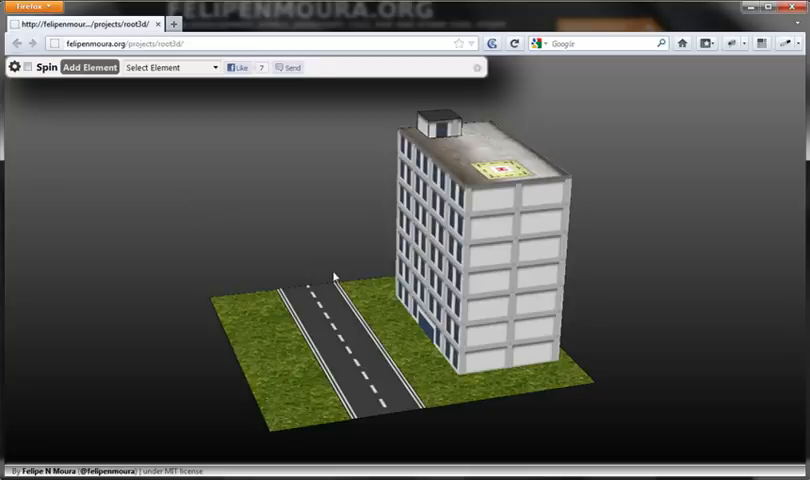